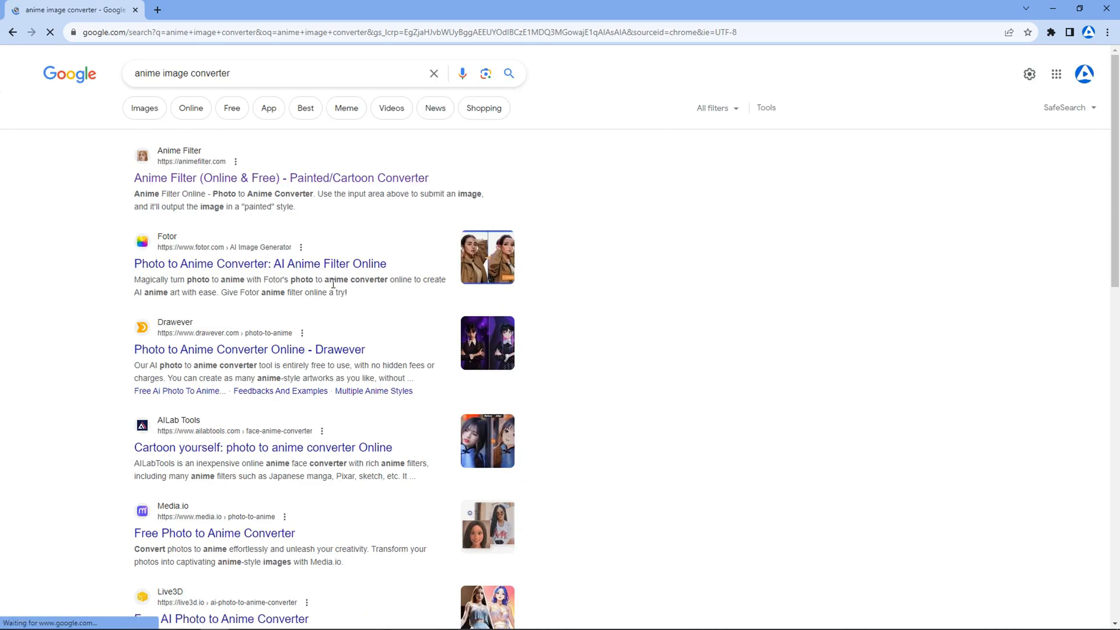
Step: Open the Anime Filter (Online & Free) converter site from the search results
scroll(down, 3)
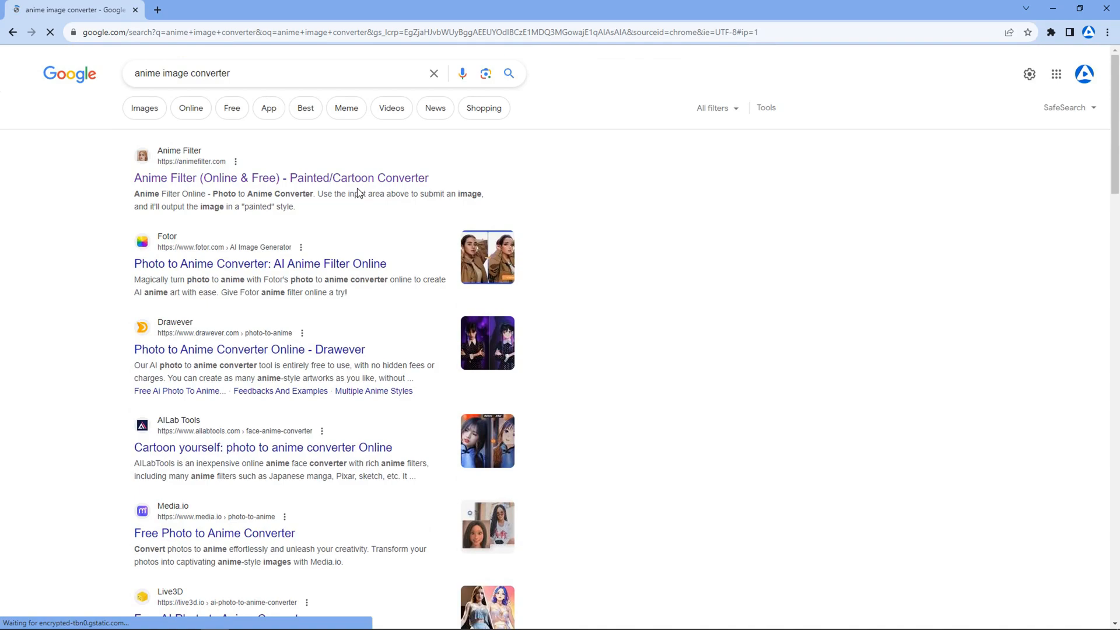
click(281, 177)
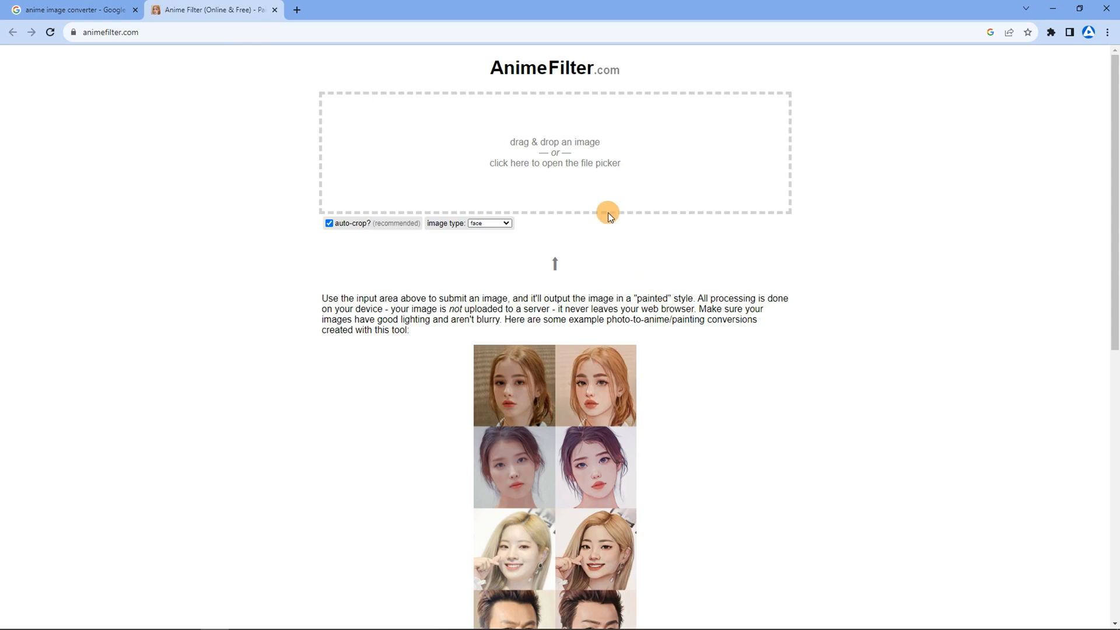
Step: Upload the portrait photo for conversion and save the painted result via 'Save image as…'
click(554, 151)
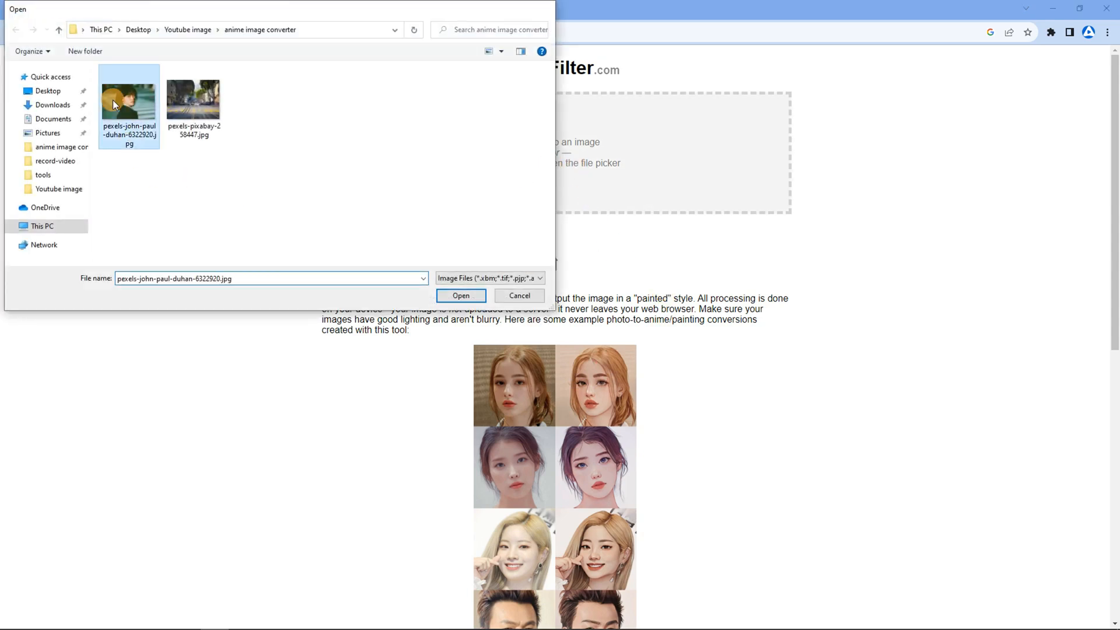
click(461, 296)
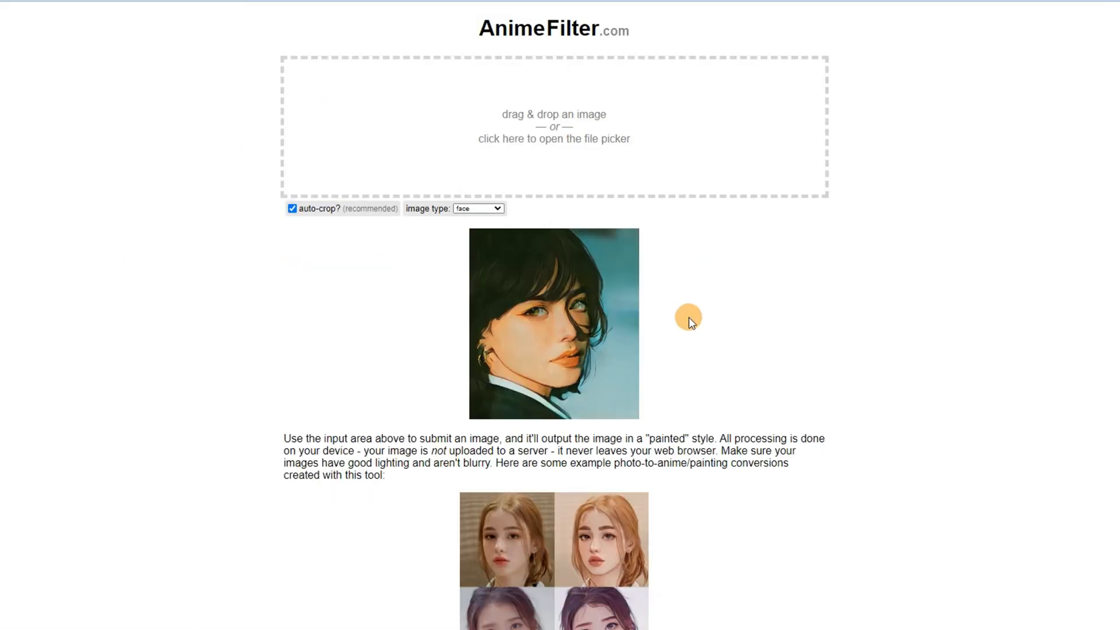
right_click(606, 322)
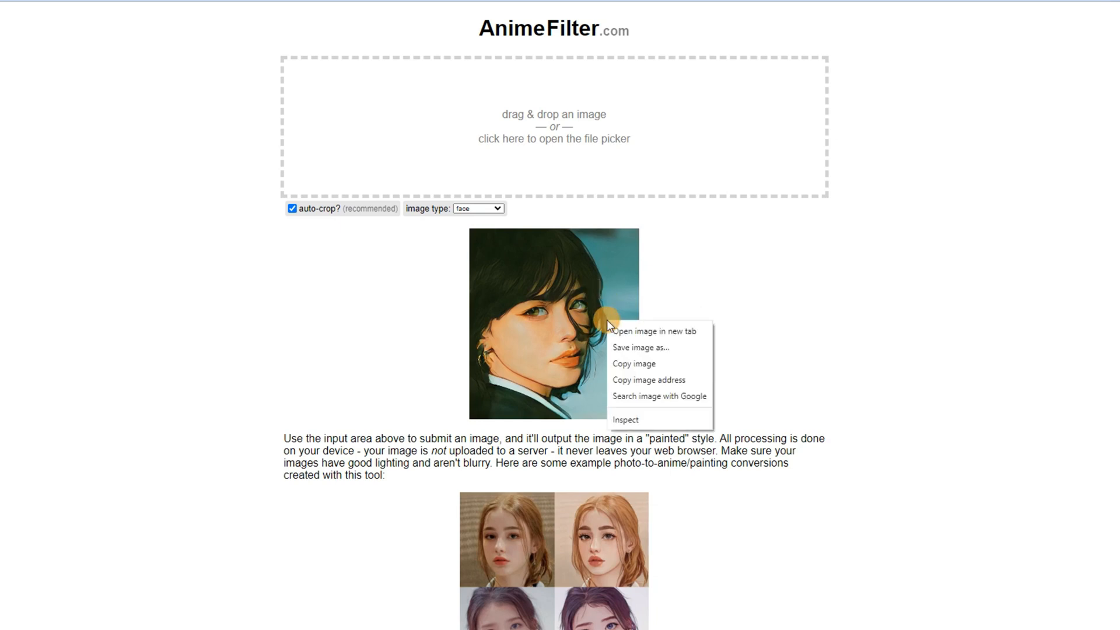
mouse_move(658, 347)
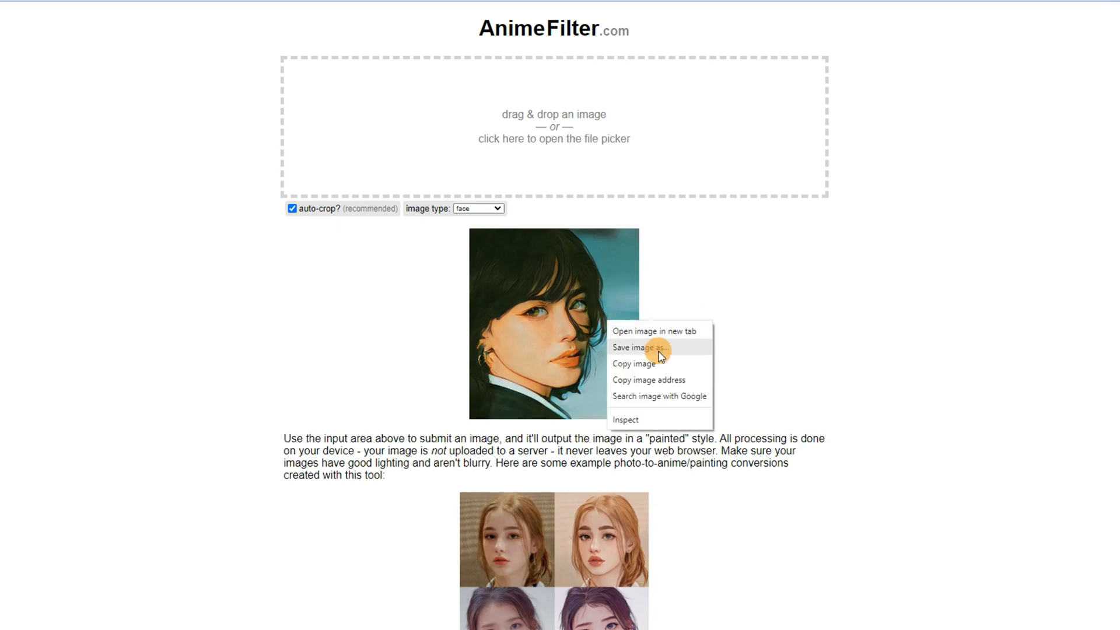
click(634, 348)
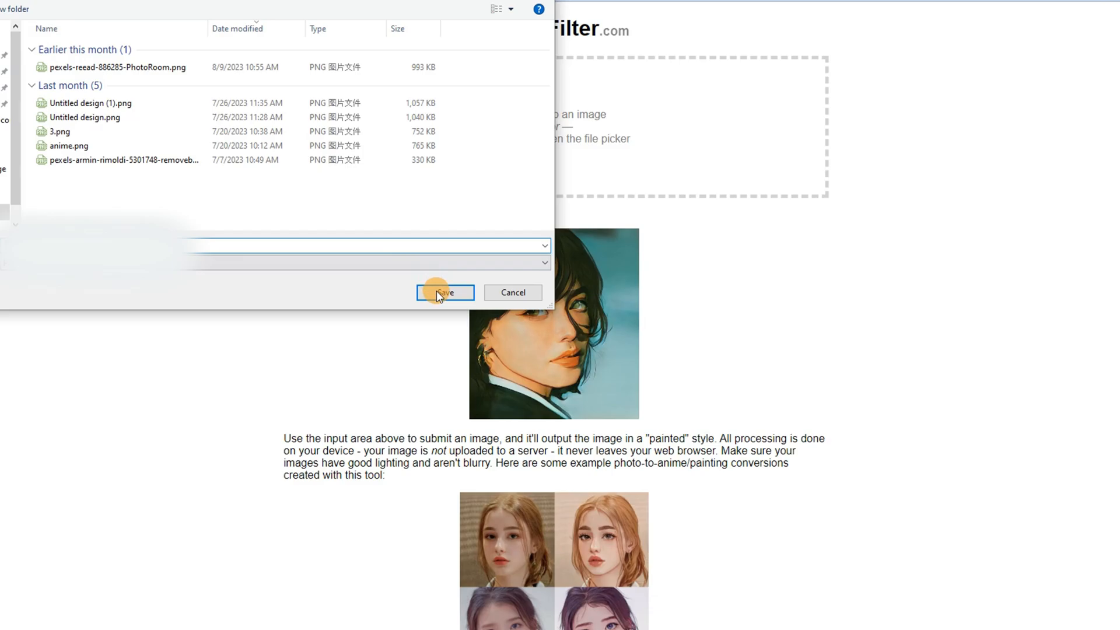
click(444, 292)
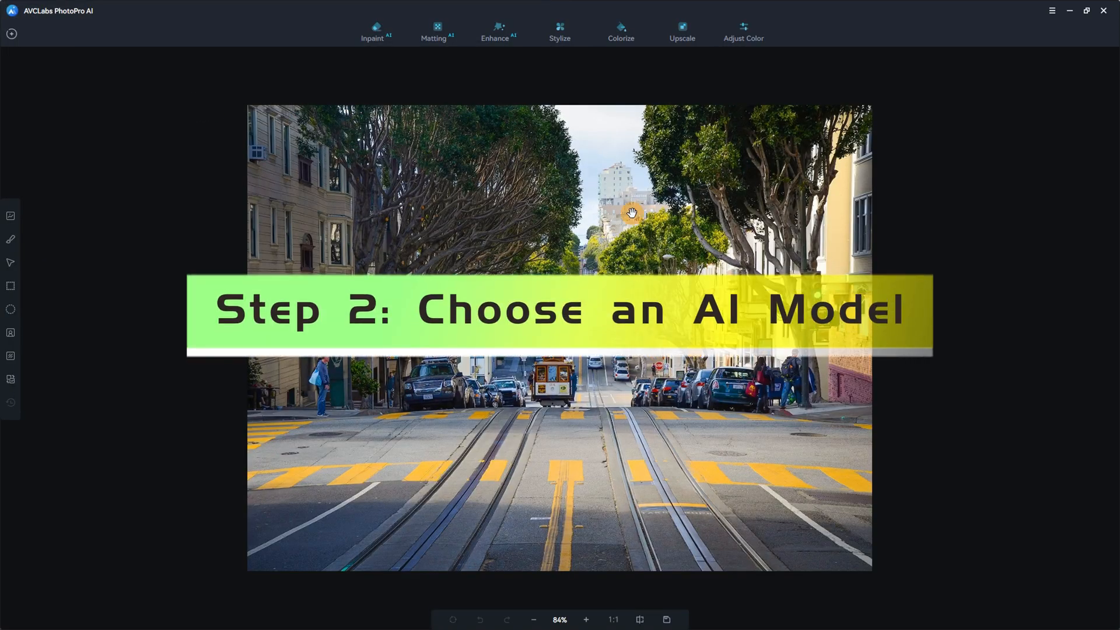
Step: Apply the acrylic Stylize style to the street photo, view it at 1:1 and contrast with the original
click(559, 32)
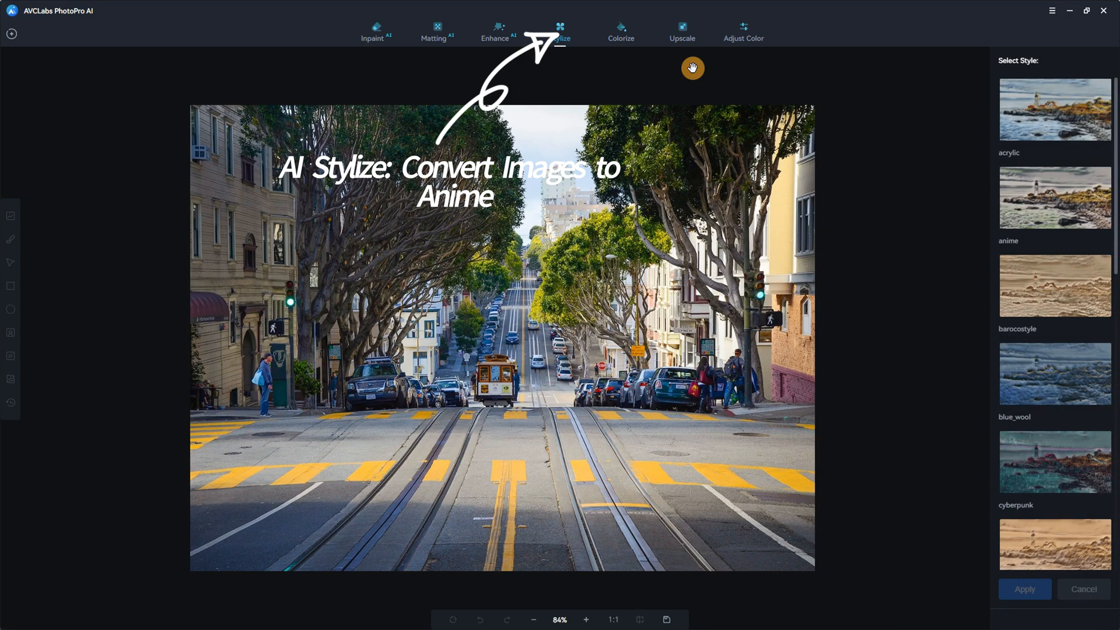
scroll(down, 3)
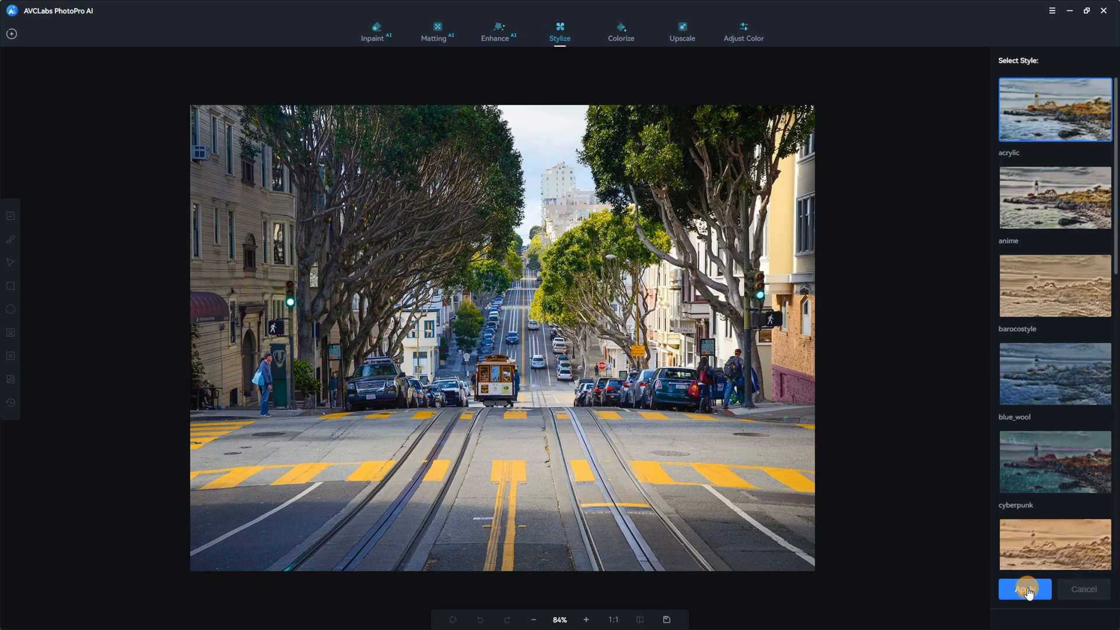
click(1023, 588)
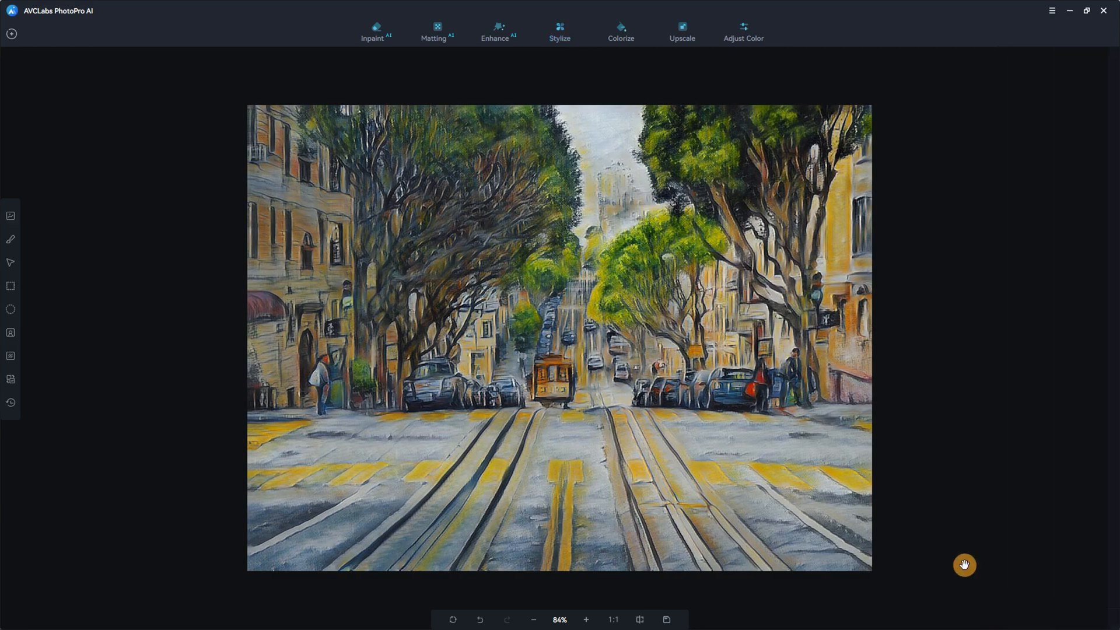
click(640, 619)
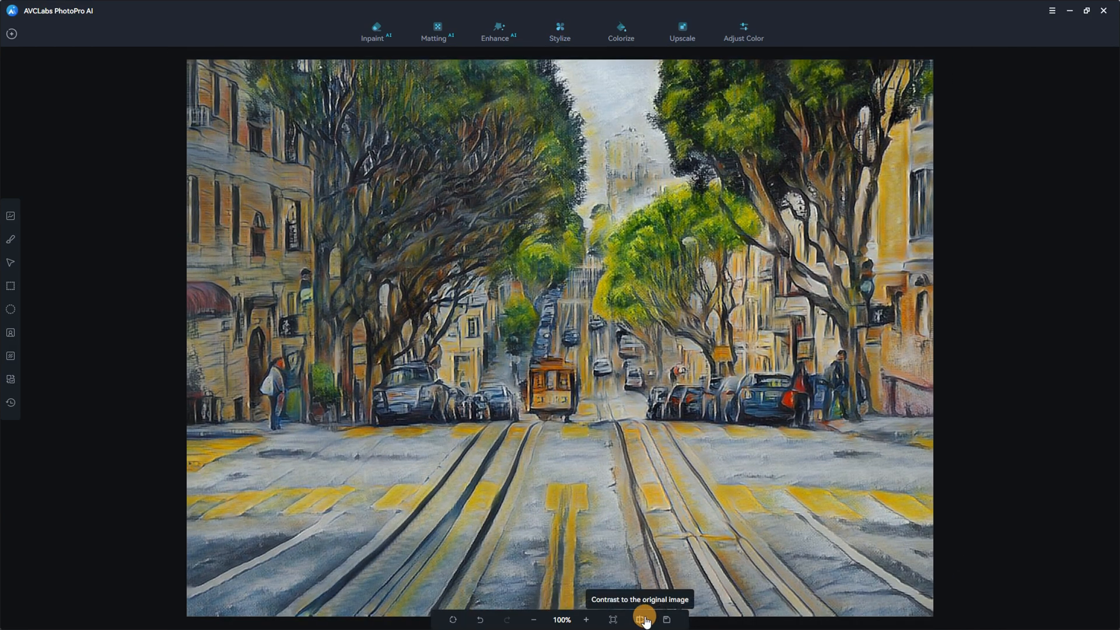
click(639, 619)
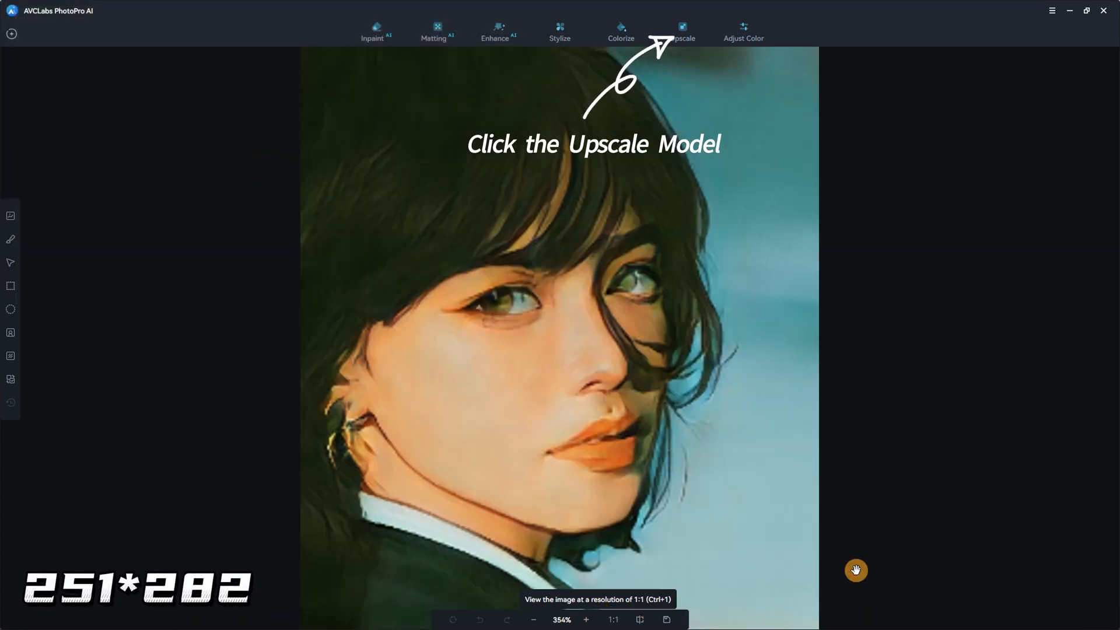
Step: Upscale the 251×282 portrait at 4X to 1004×1128 and compare it side by side with the original
click(681, 31)
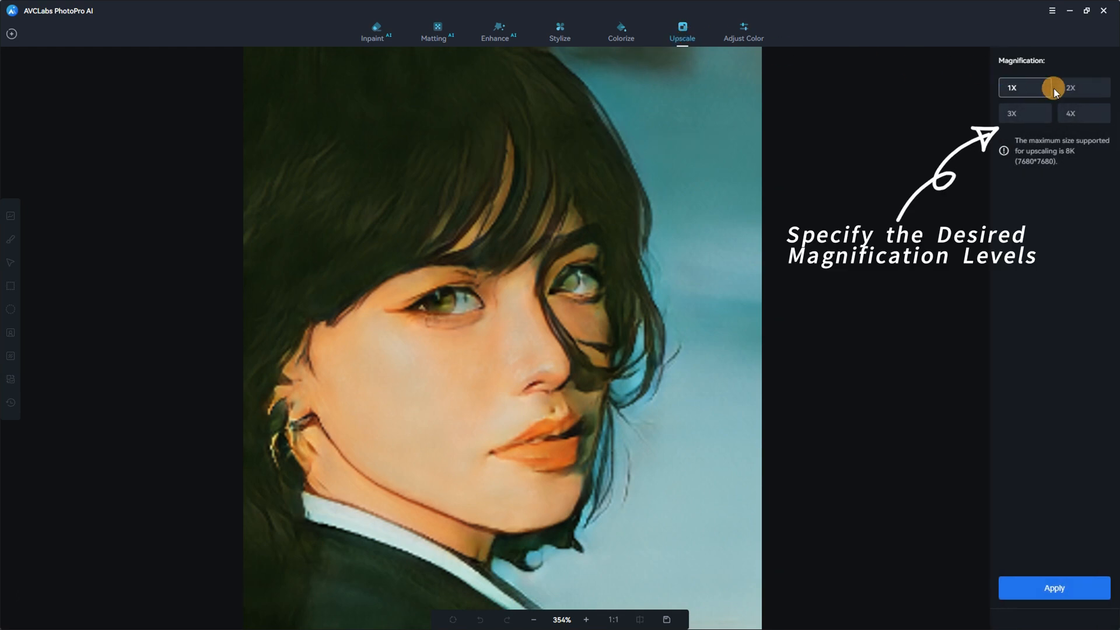
click(1082, 113)
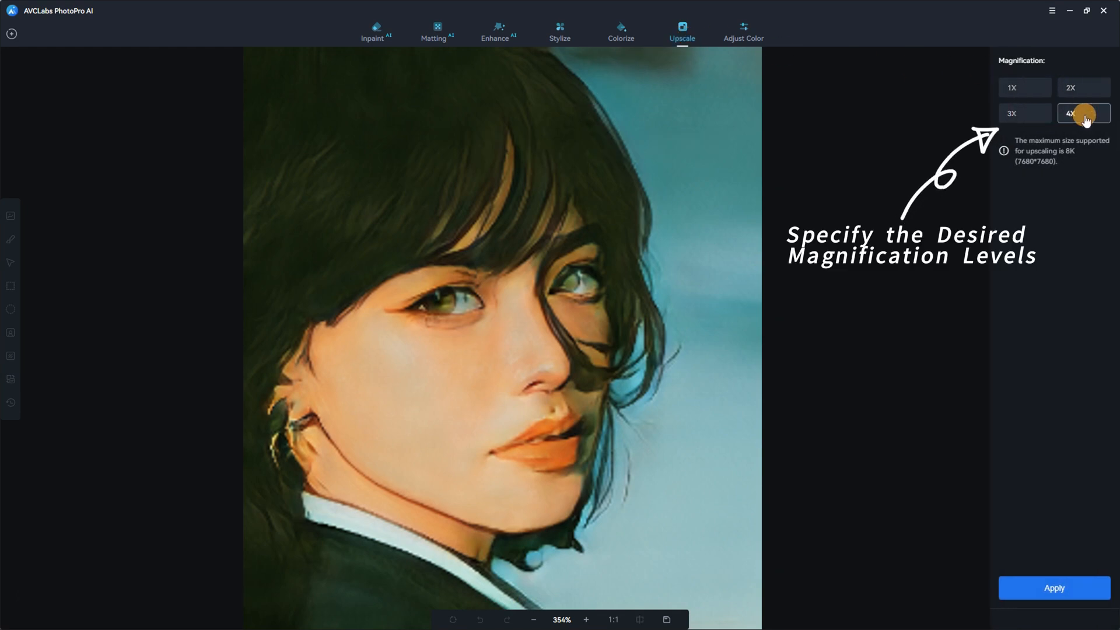
click(1053, 586)
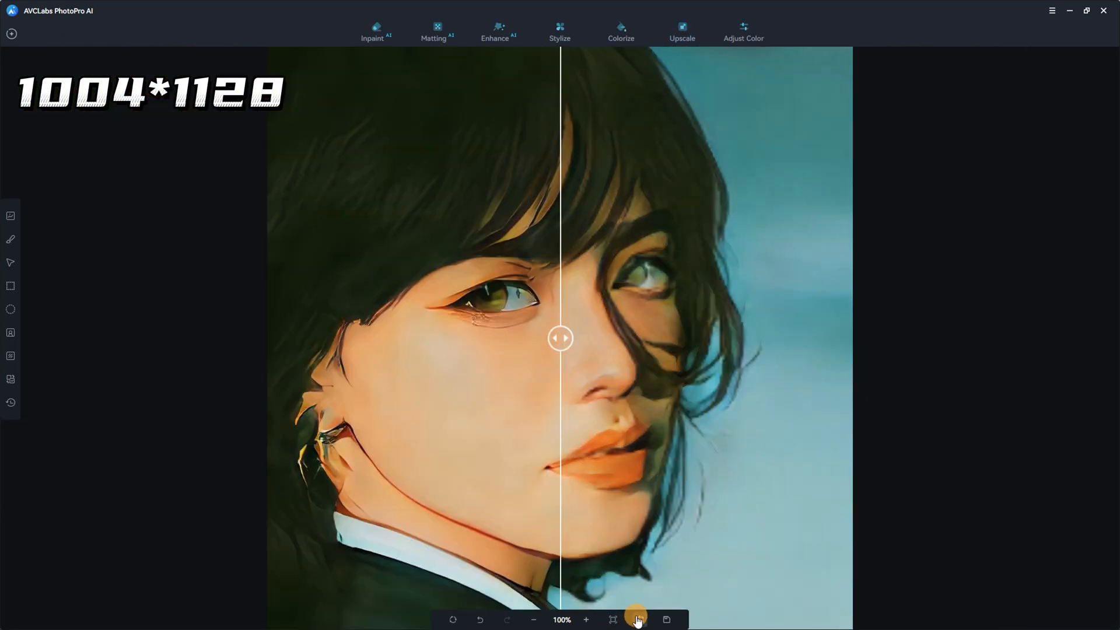
click(638, 619)
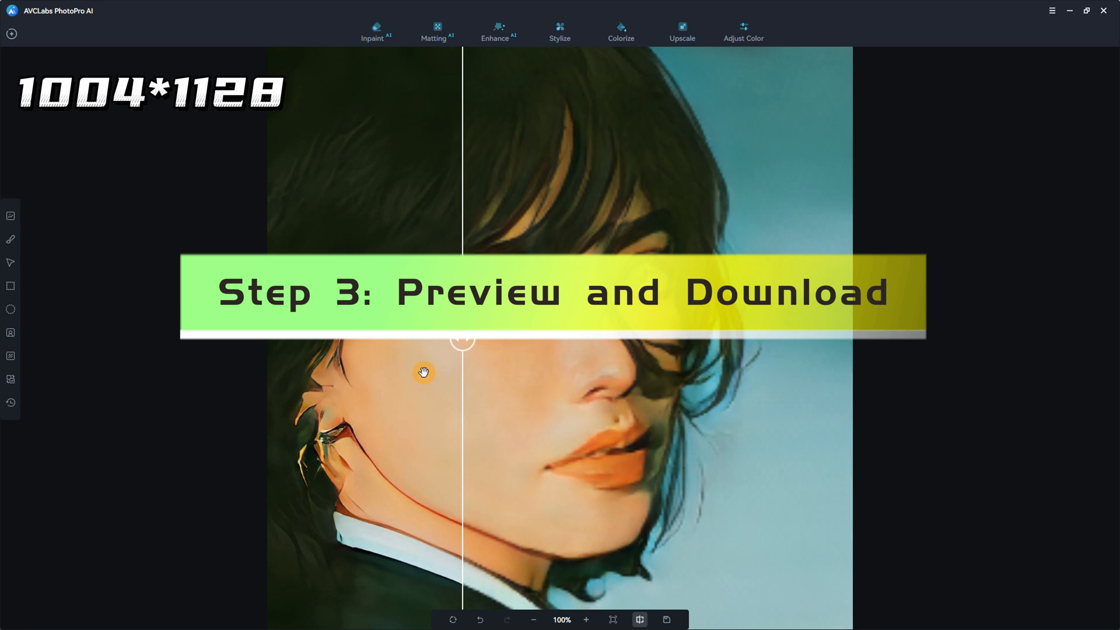